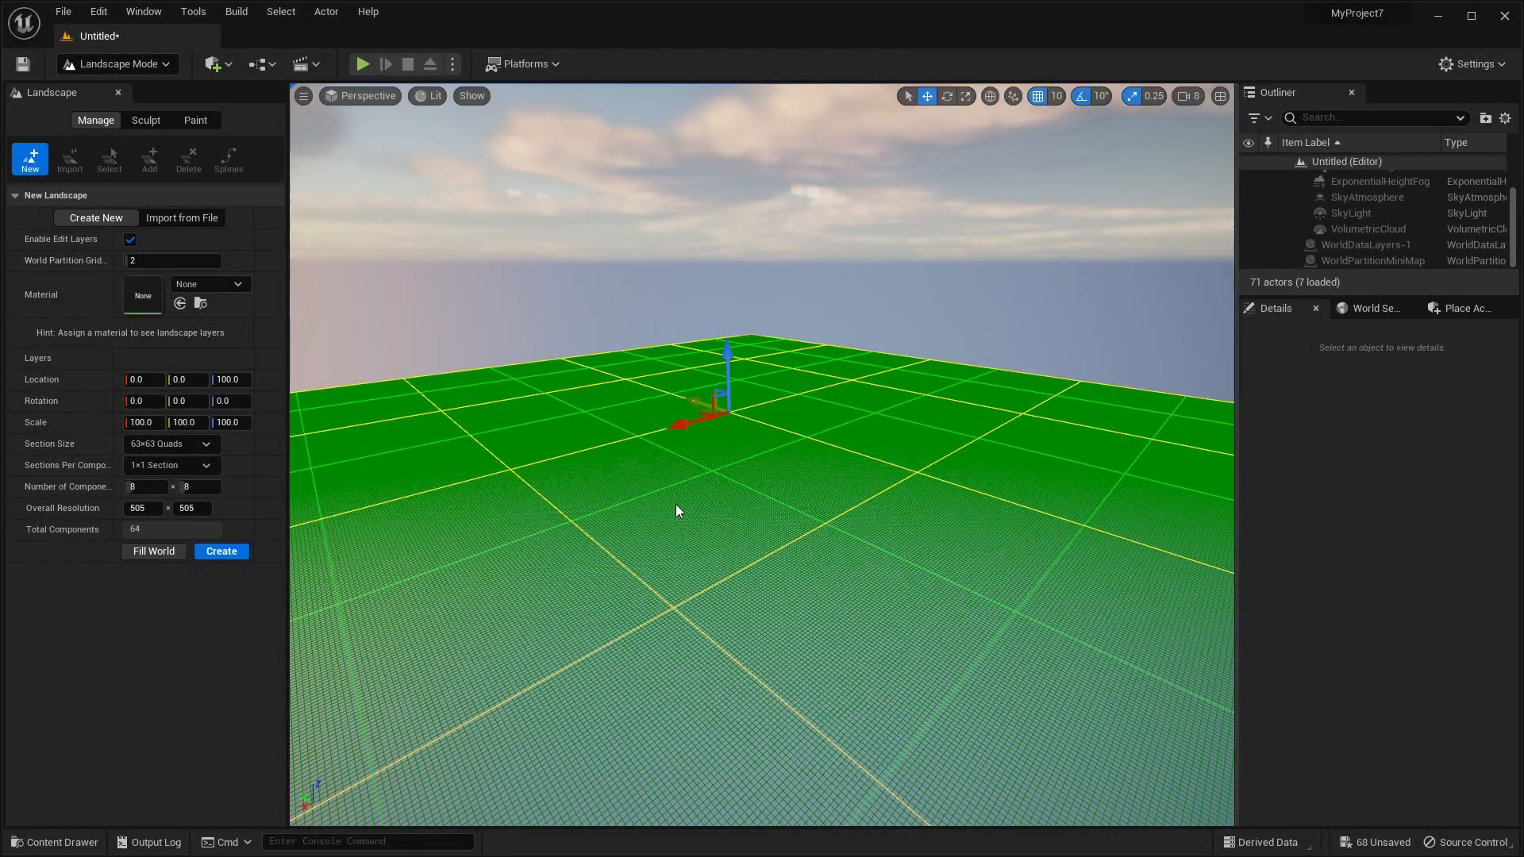
# Choose 127×127 Quads as the new landscape's Section Size
pyautogui.click(169, 445)
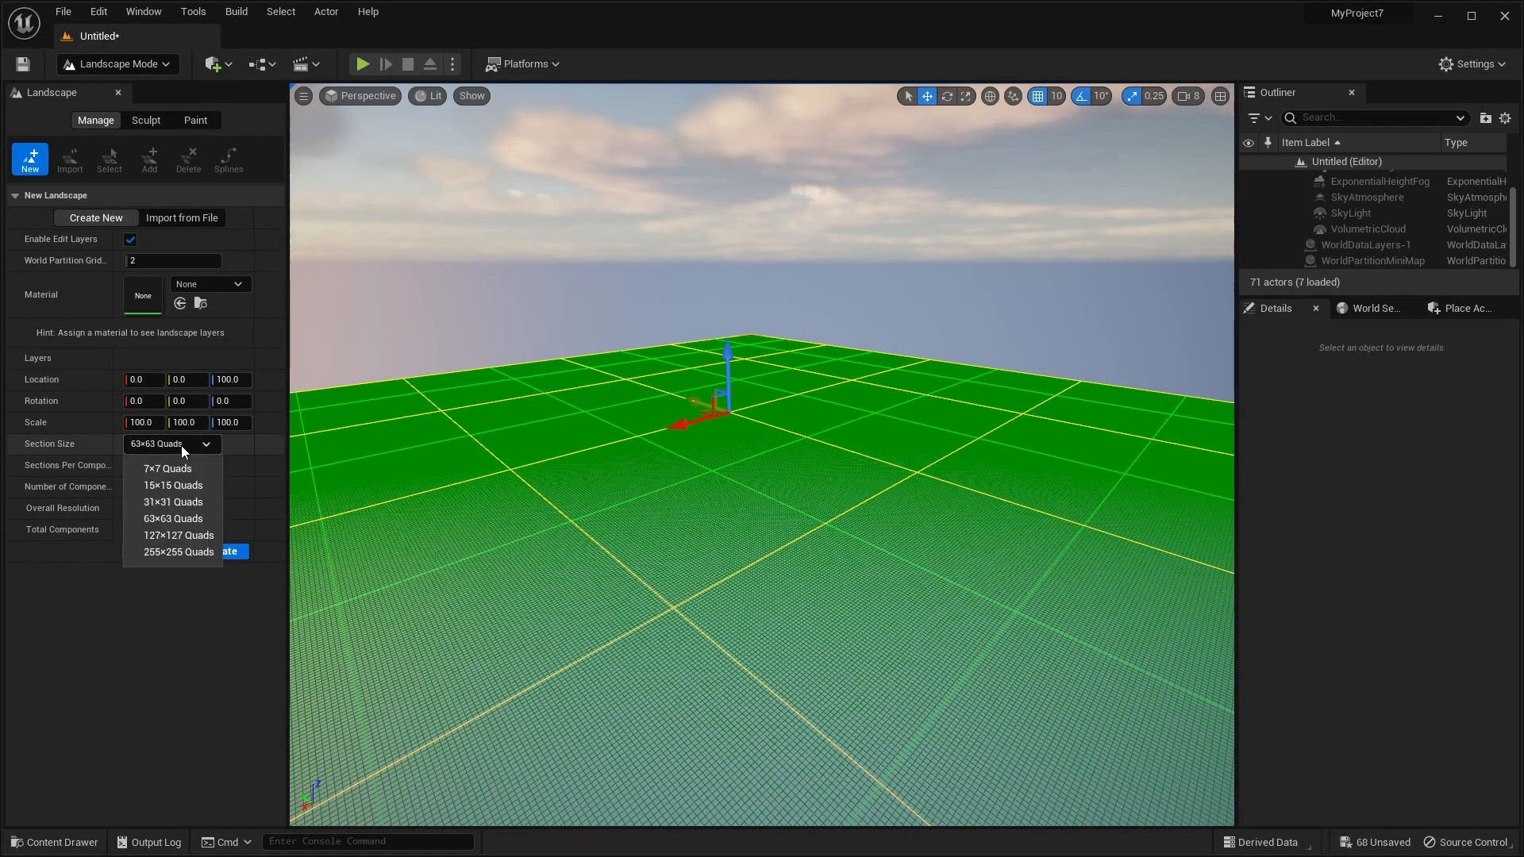
pyautogui.moveTo(106, 454)
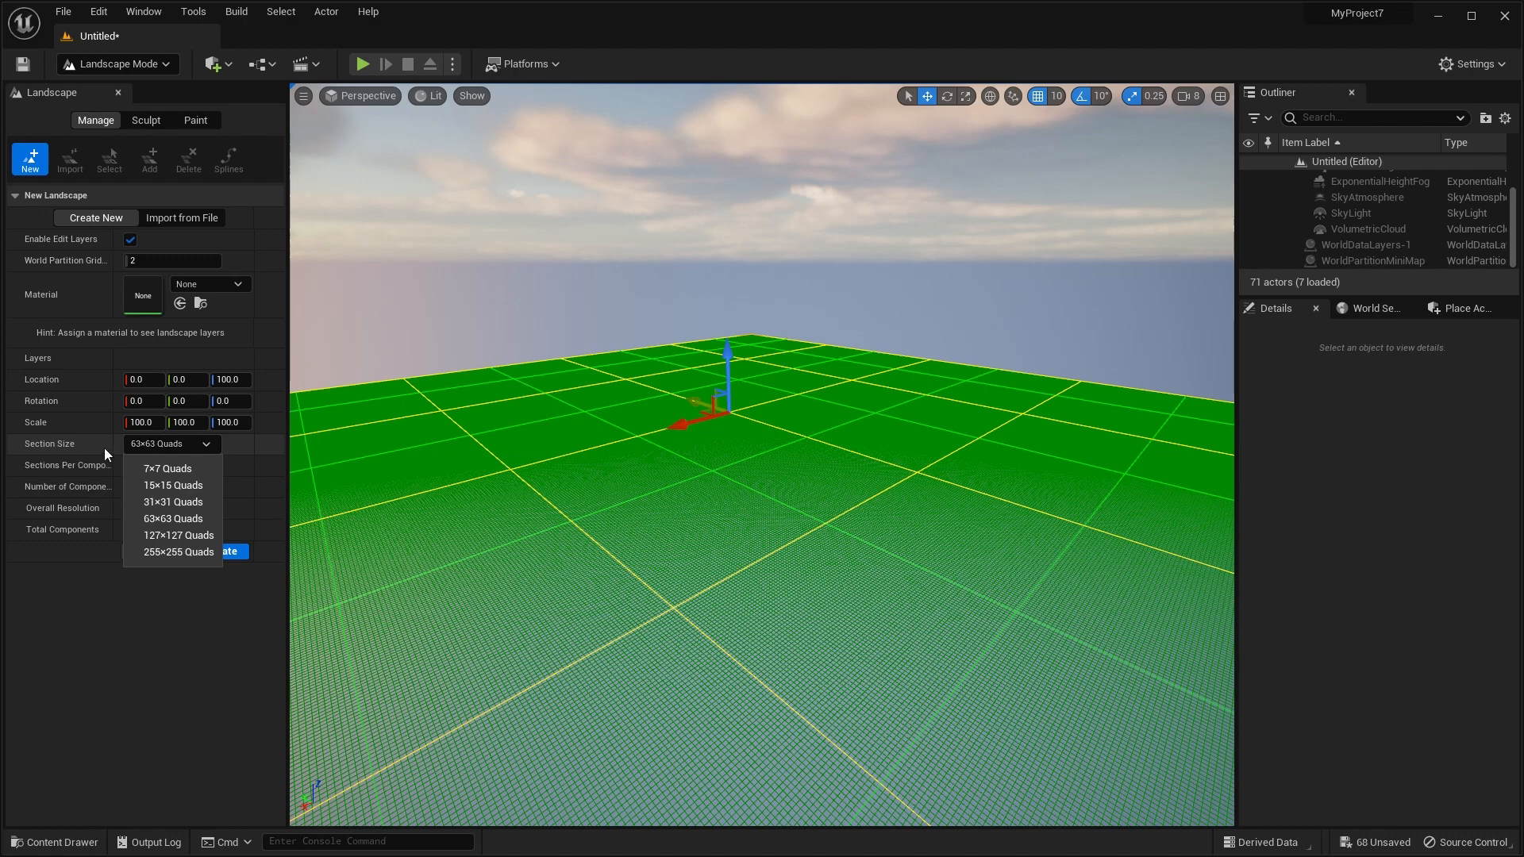
pyautogui.moveTo(178, 535)
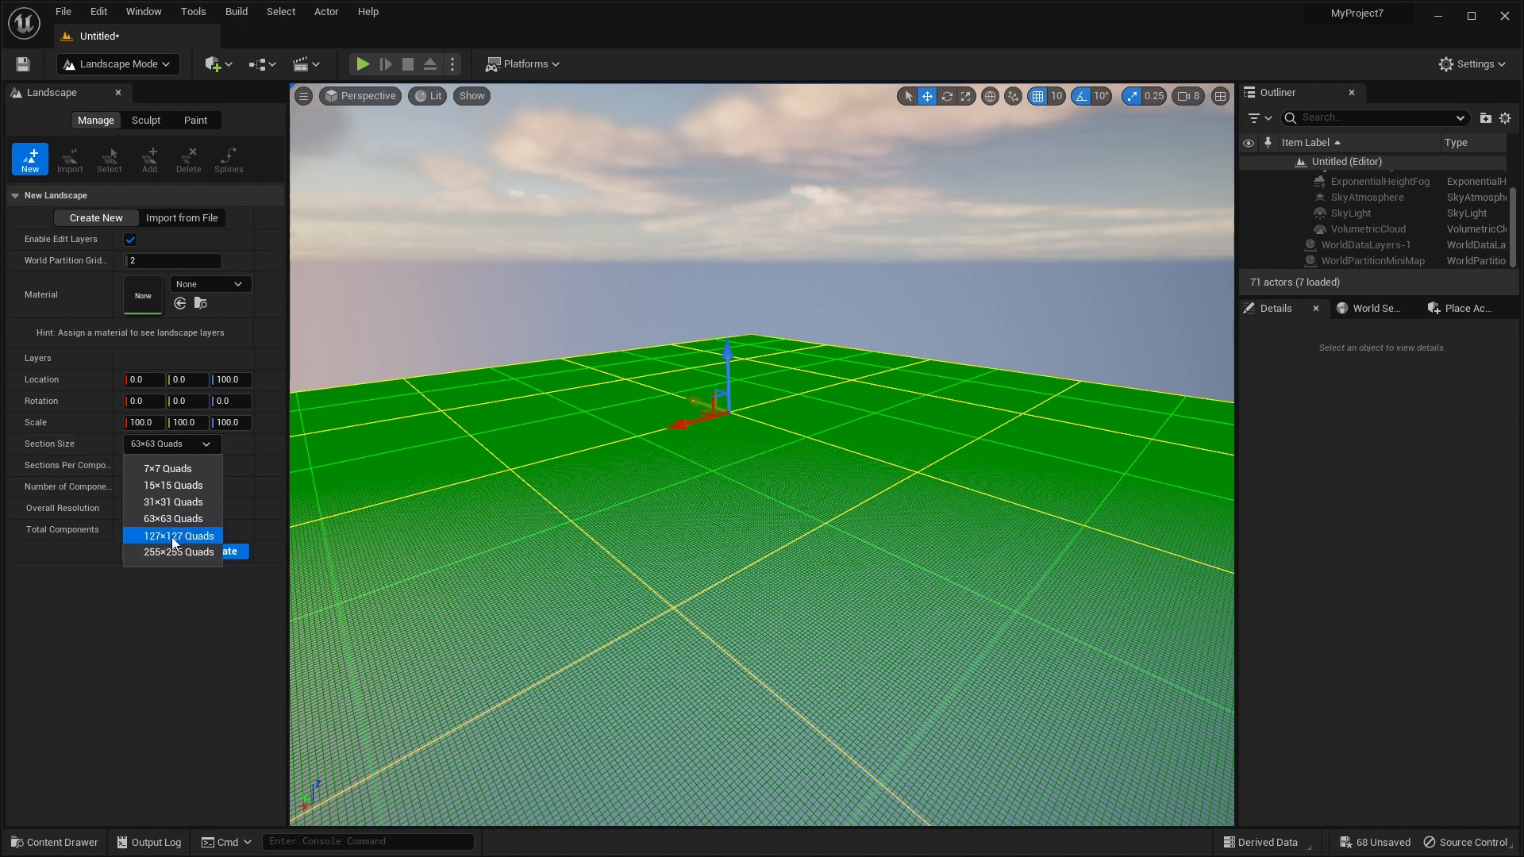
pyautogui.click(178, 535)
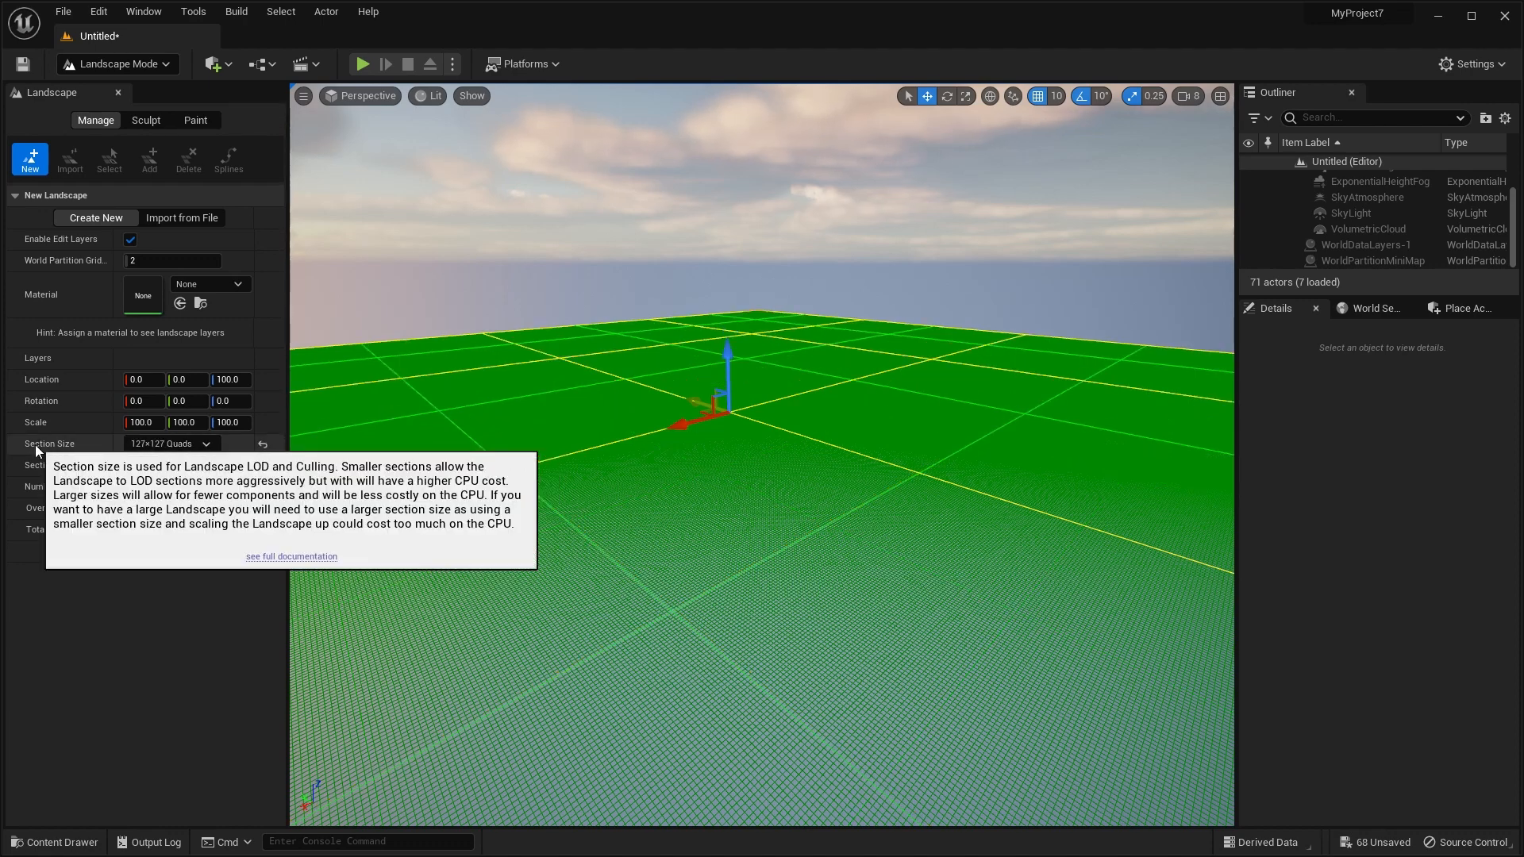
pyautogui.moveTo(177, 457)
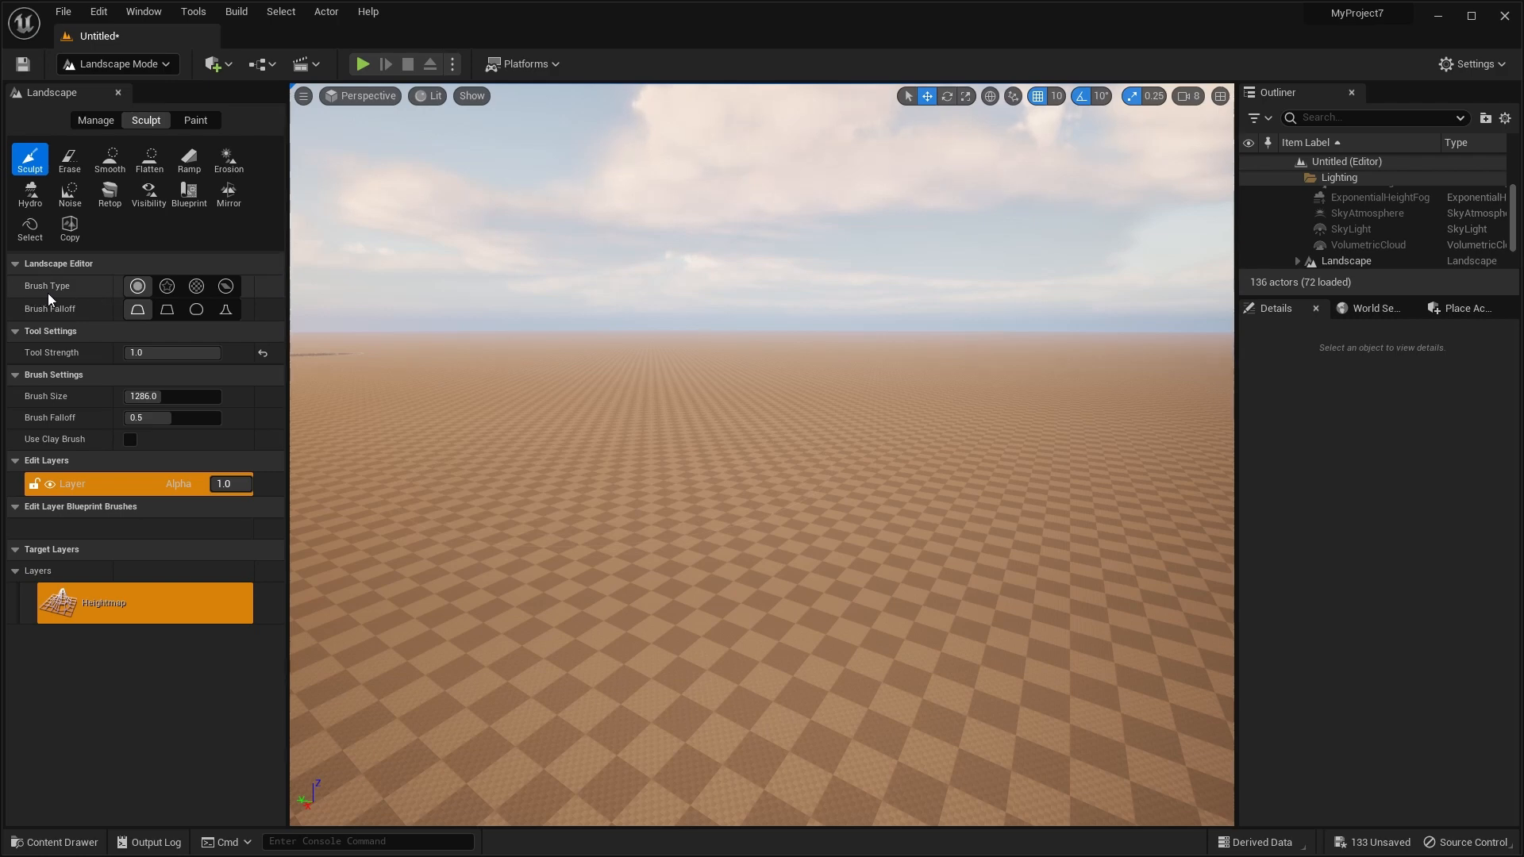
pyautogui.moveTo(166, 286)
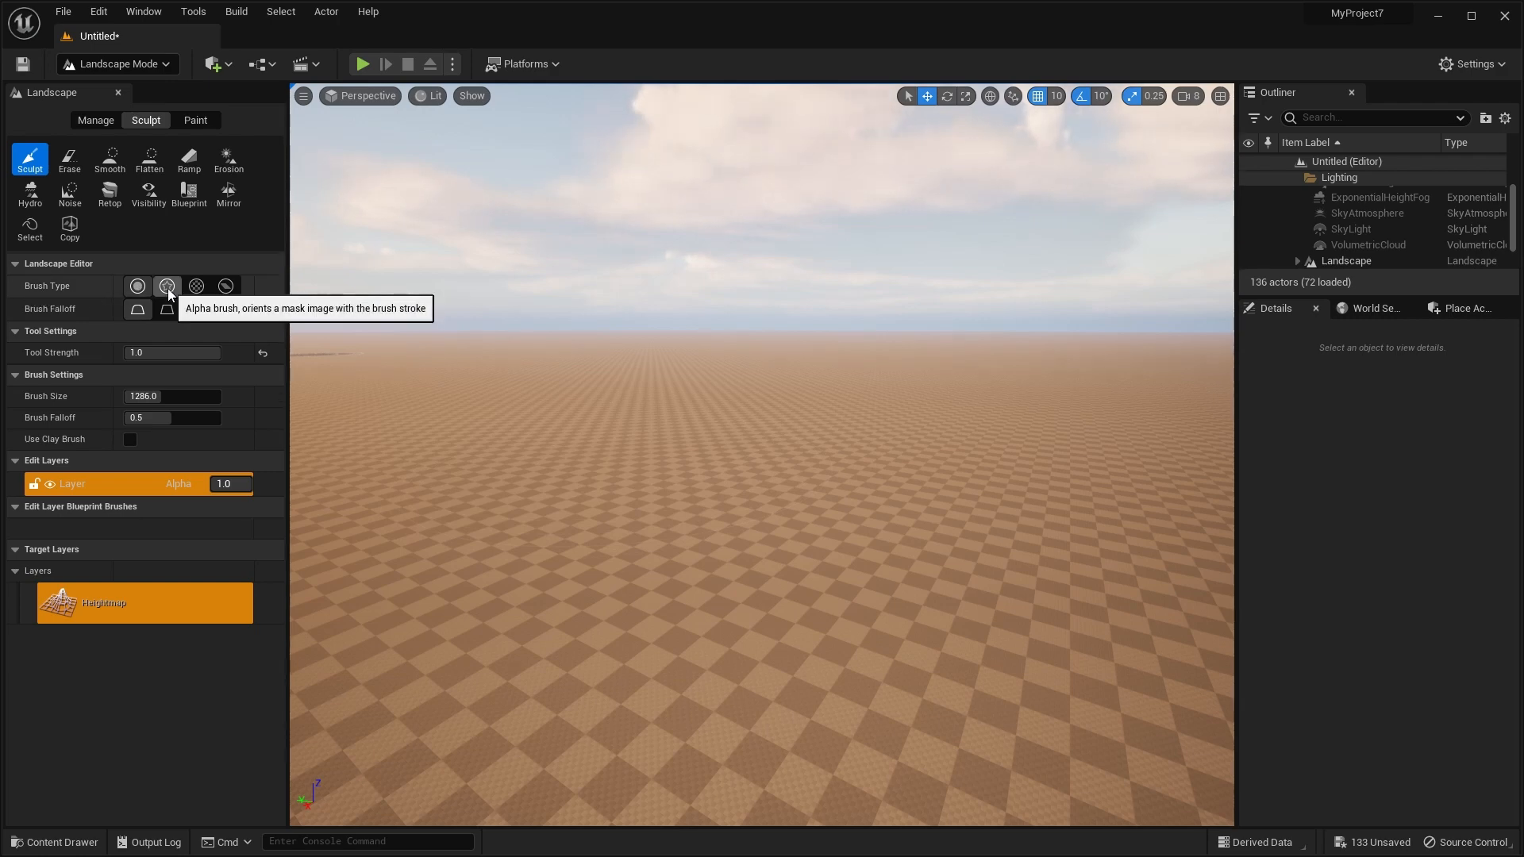
# Sculpt the terrain with the Alpha brush, then move on to foliage painting
pyautogui.click(167, 286)
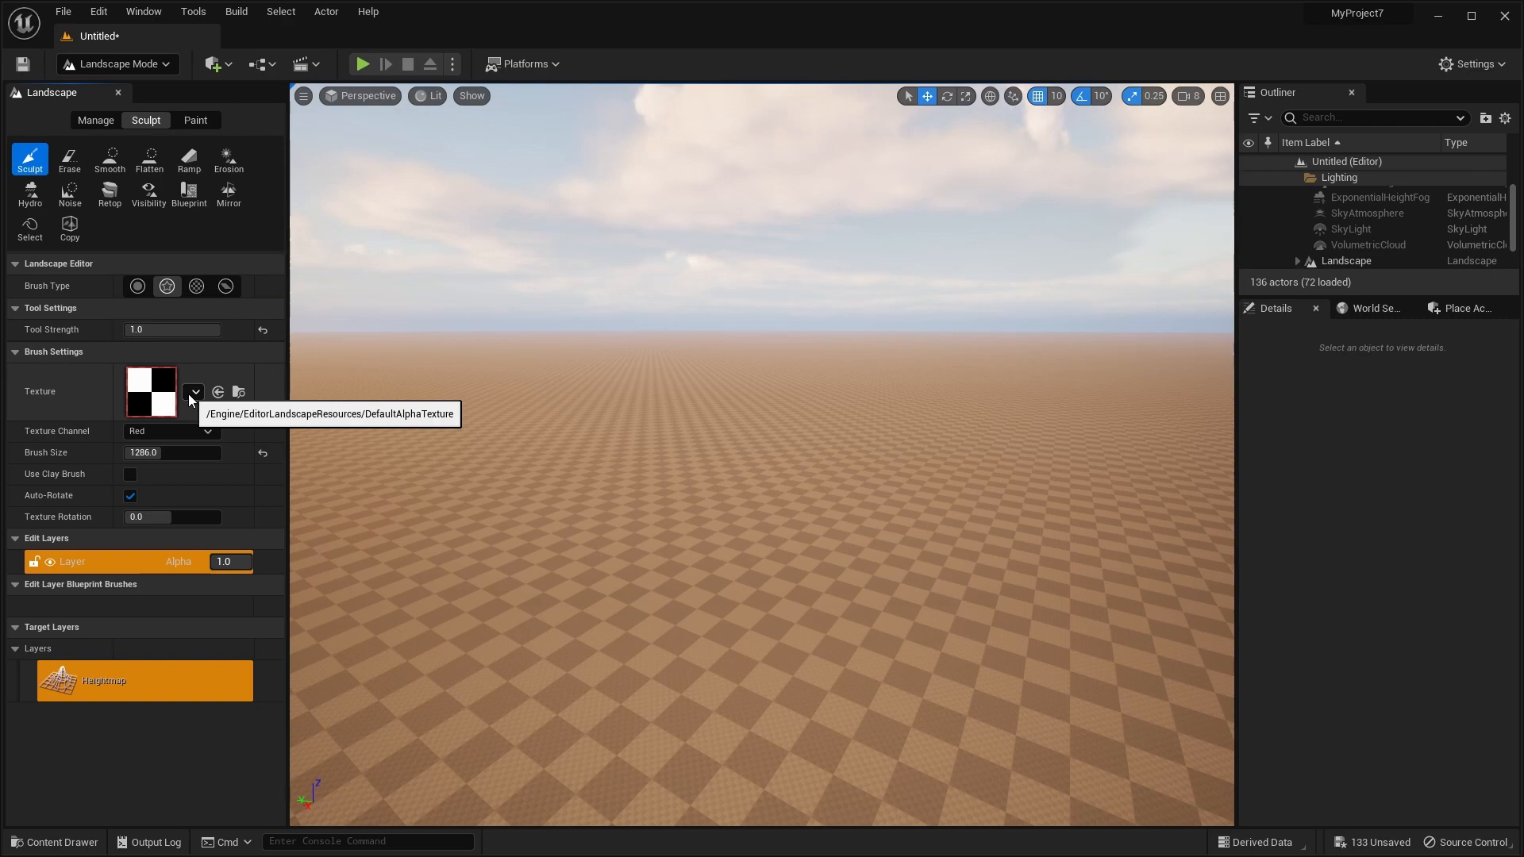
pyautogui.moveTo(283, 423)
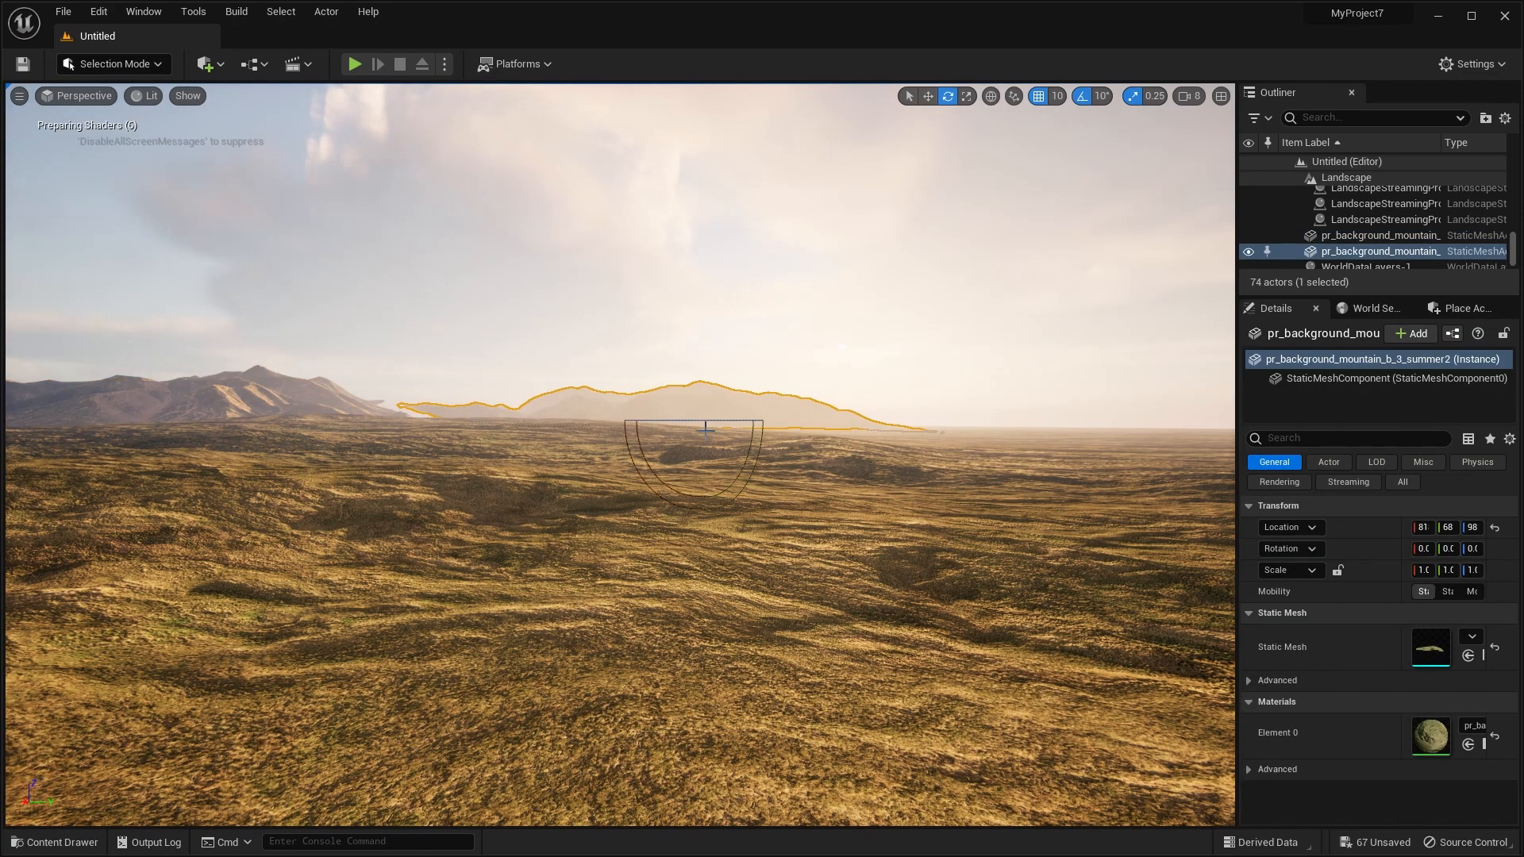
pyautogui.click(104, 64)
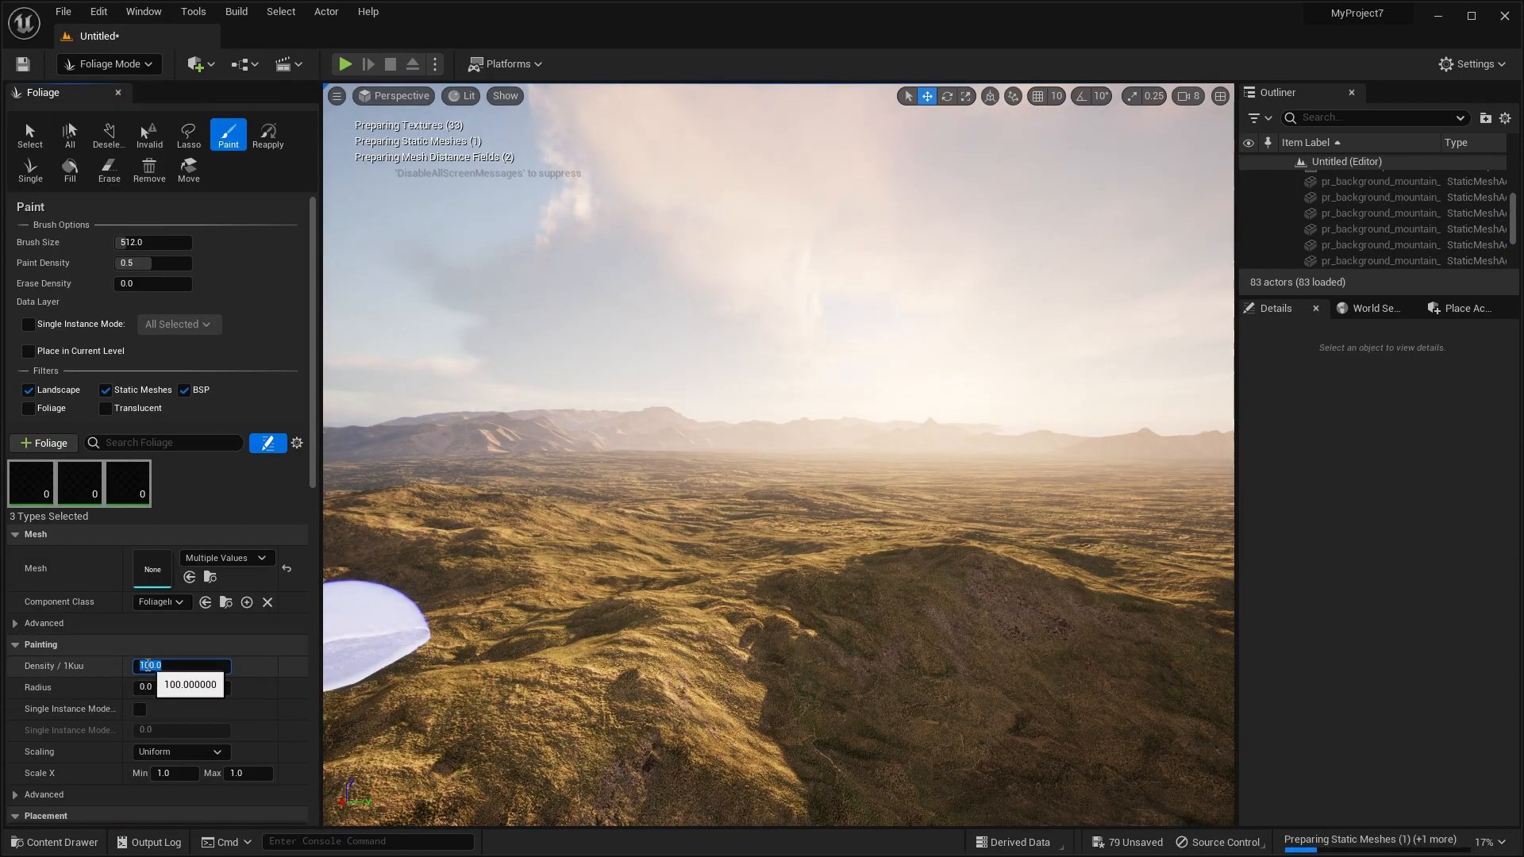
# Set the foliage paint density to 2 for painting trees, rocks and grass
pyautogui.write('2')
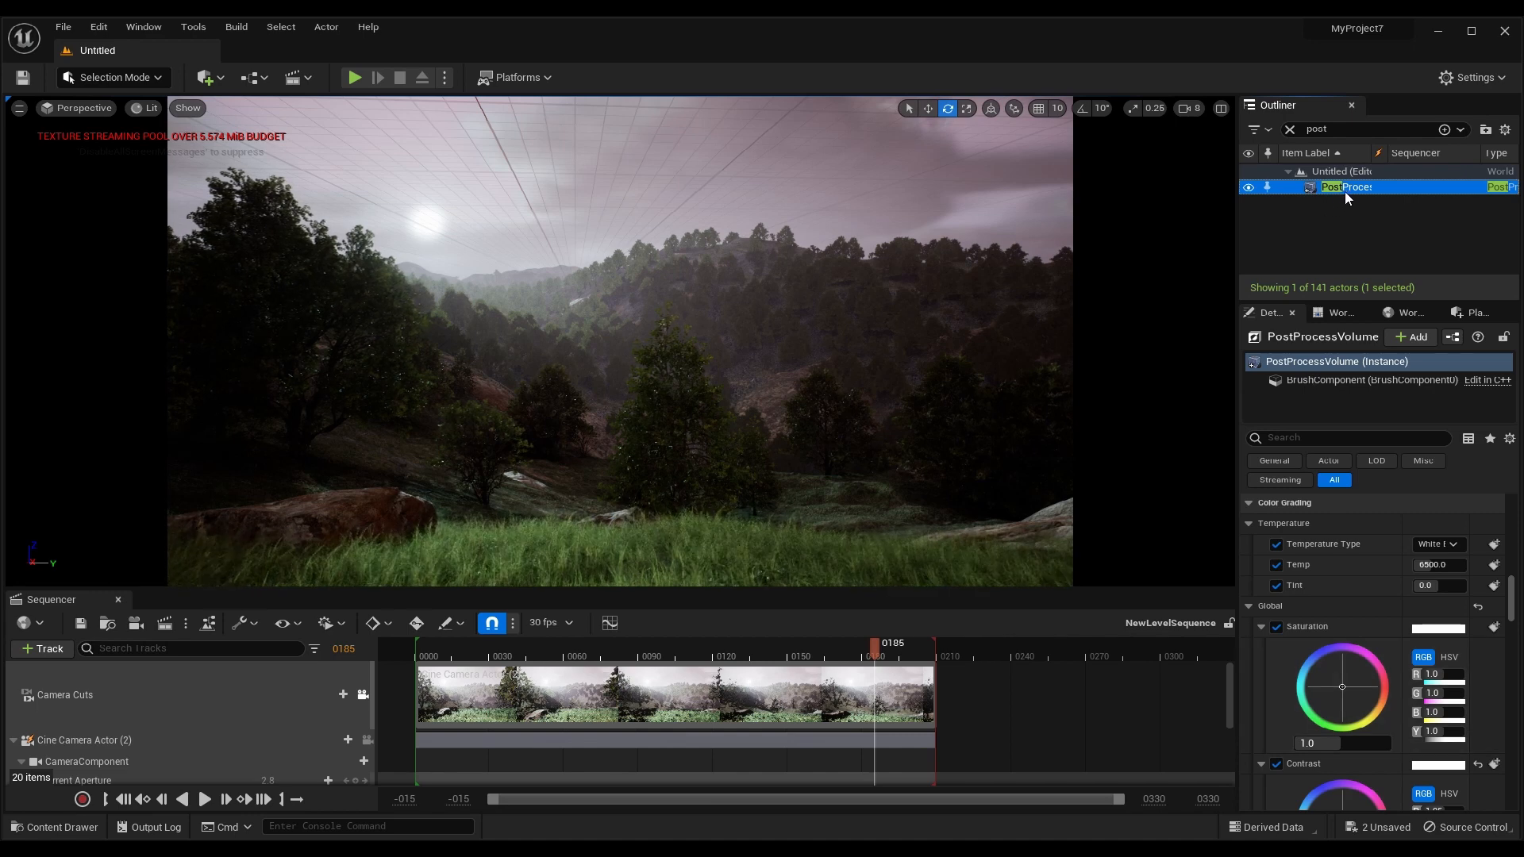
# Scroll the PostProcessVolume Details to the Color Grading contrast and gain settings
pyautogui.scroll(-3)
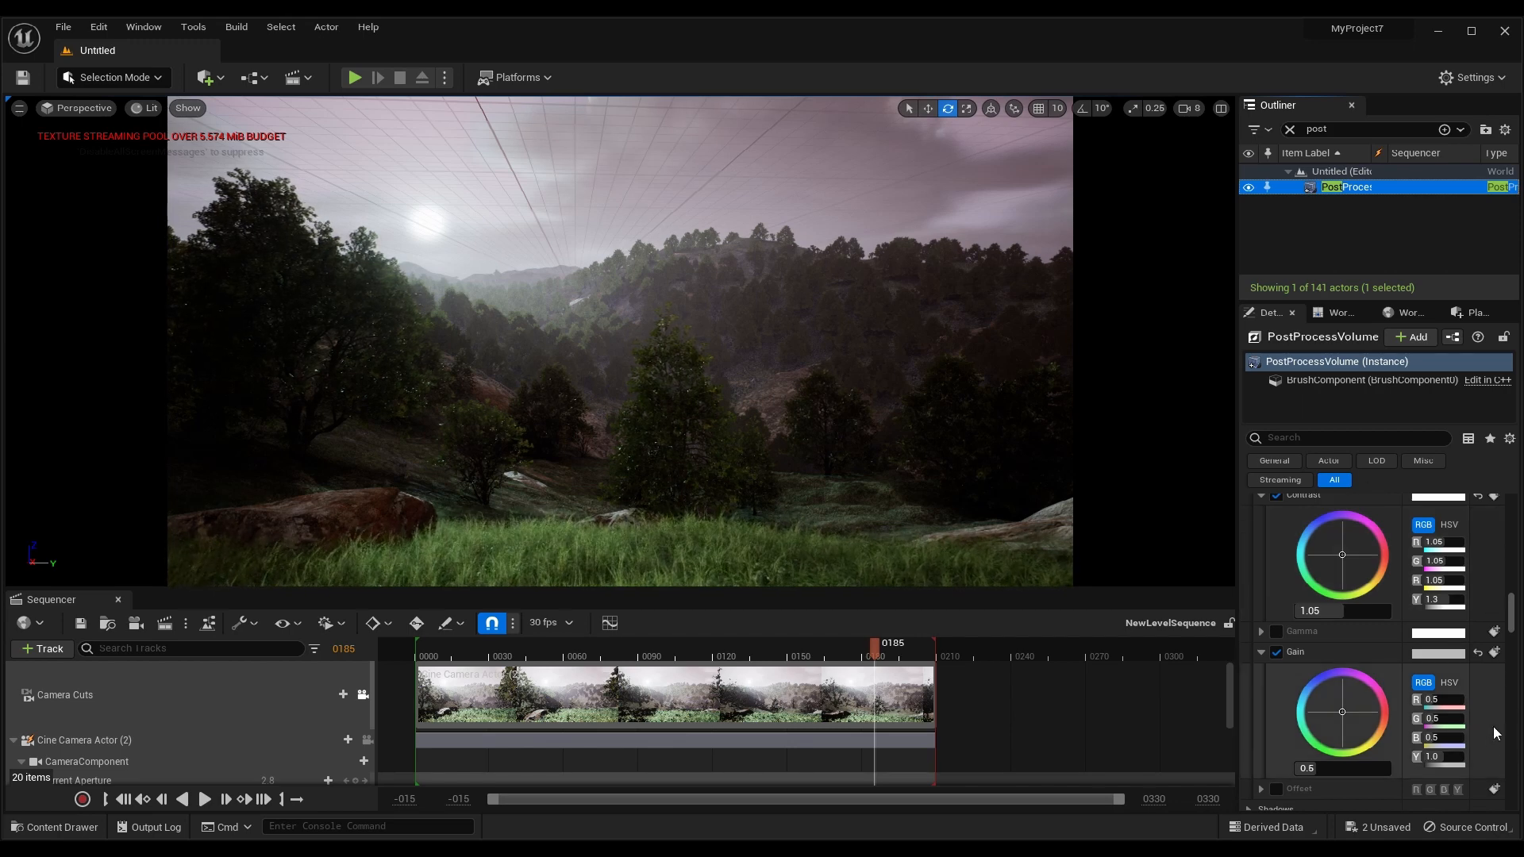
pyautogui.moveTo(1181, 768)
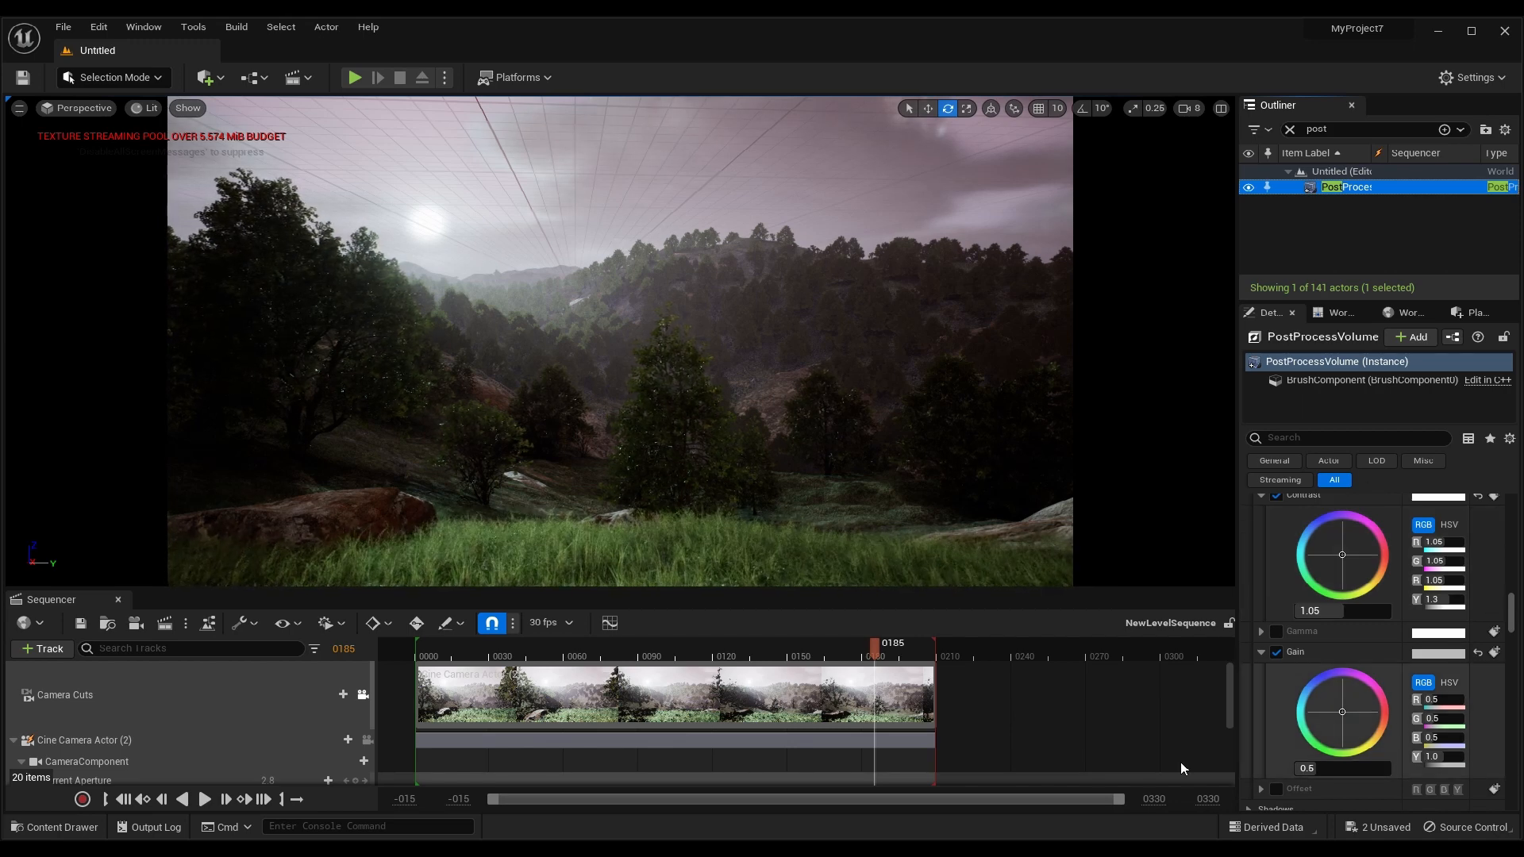